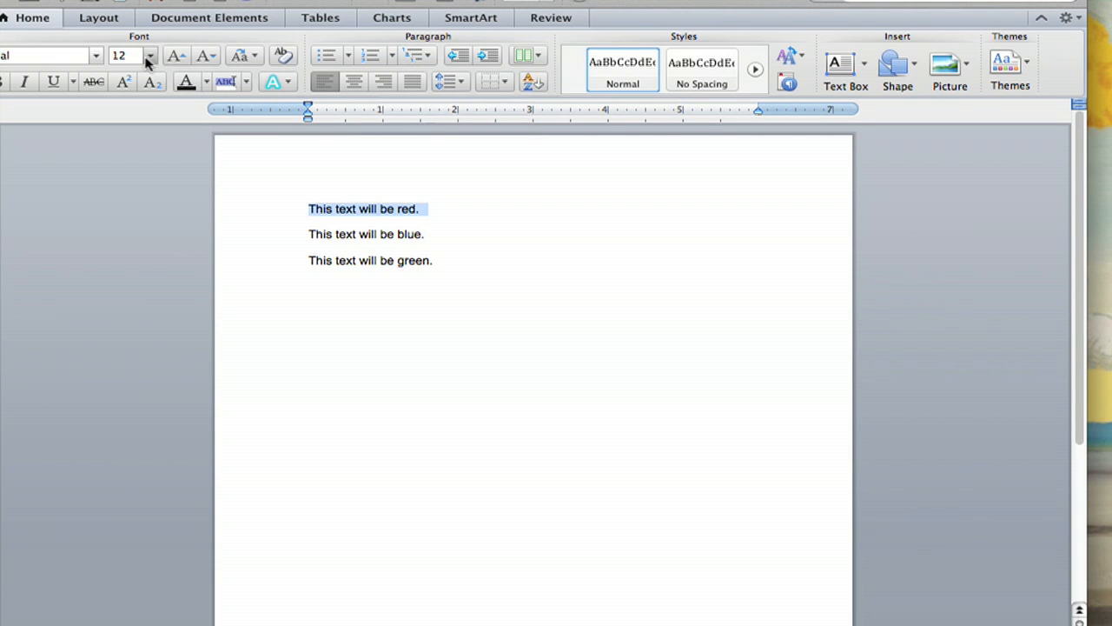
mouse_move(186, 81)
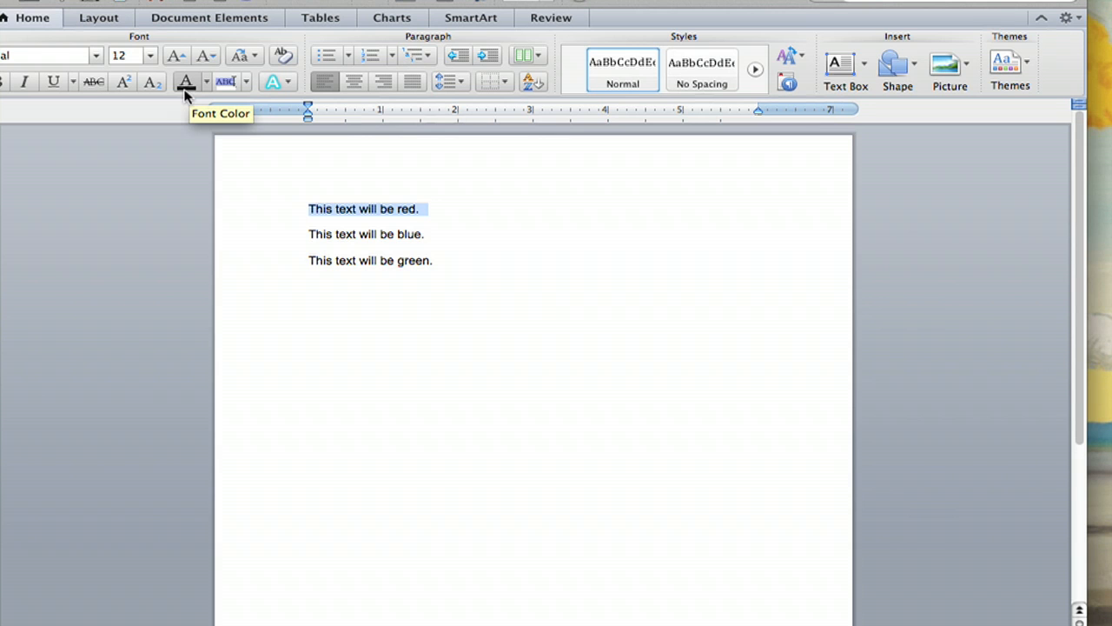
mouse_move(194, 94)
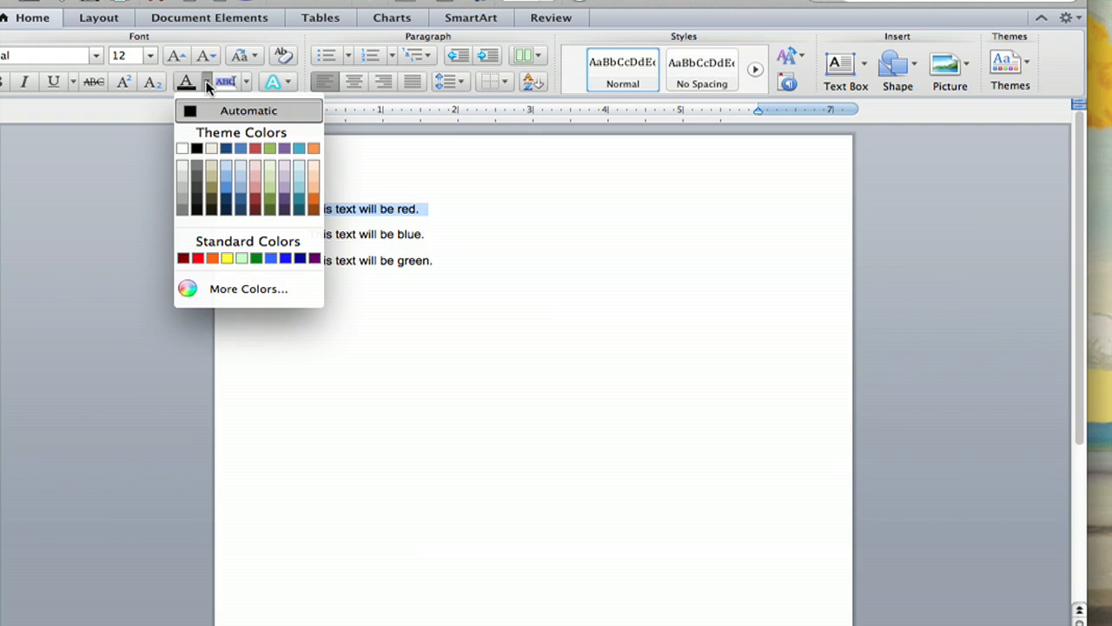
mouse_move(183, 188)
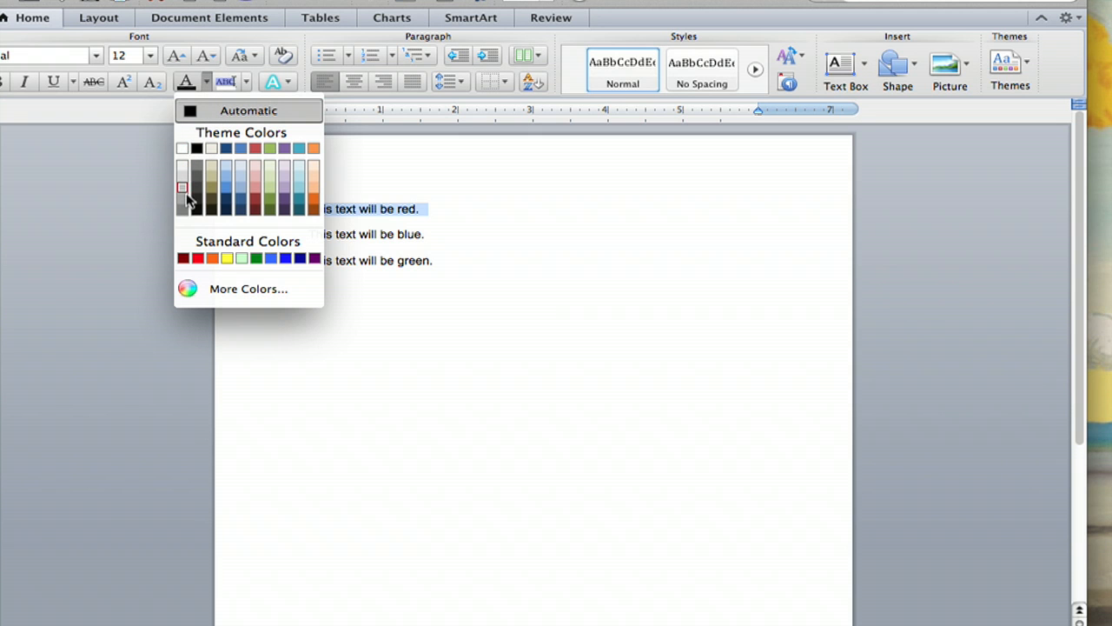
mouse_move(313, 173)
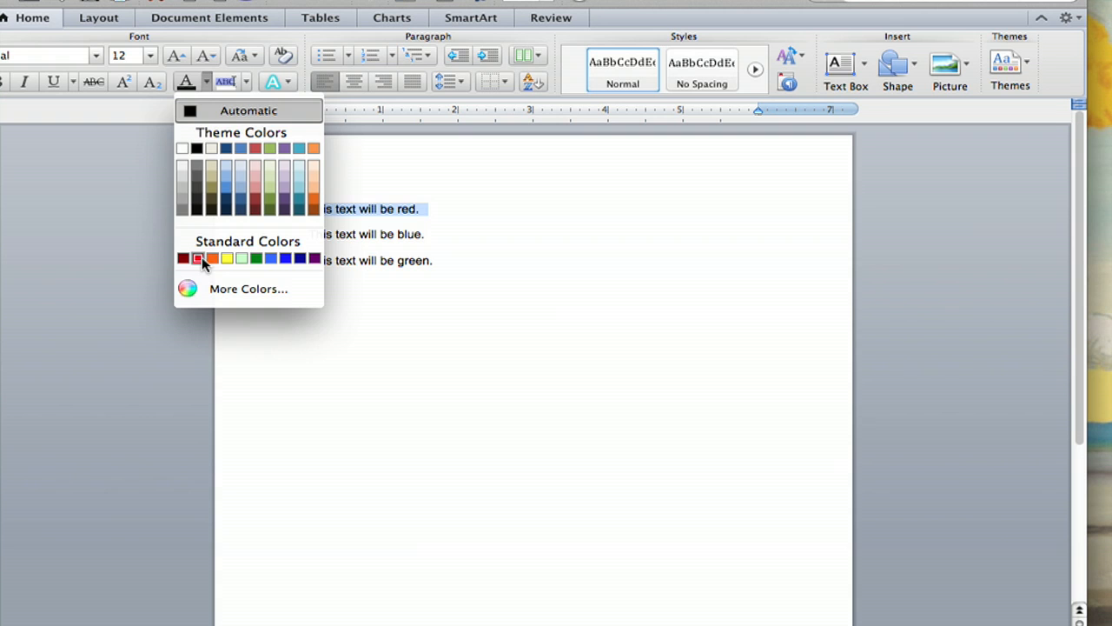
Colour the first line, "This text will be red.", red via the Home ribbon Font Color.
left_click(183, 258)
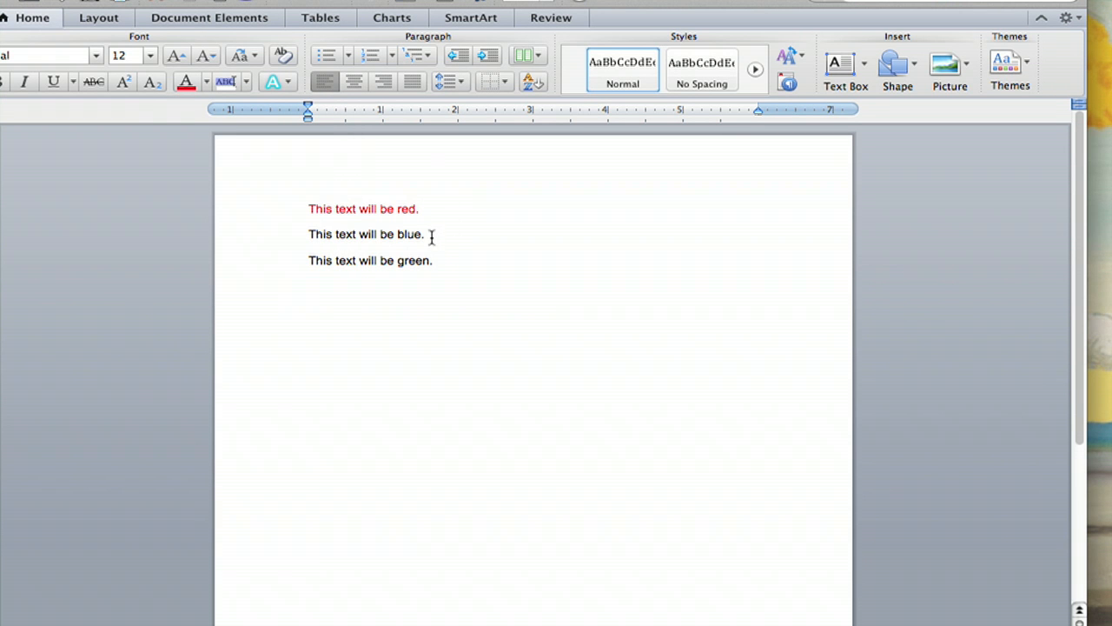
Select "This text will be blue." and bring up its font settings via Format > Font.
triple_click(365, 233)
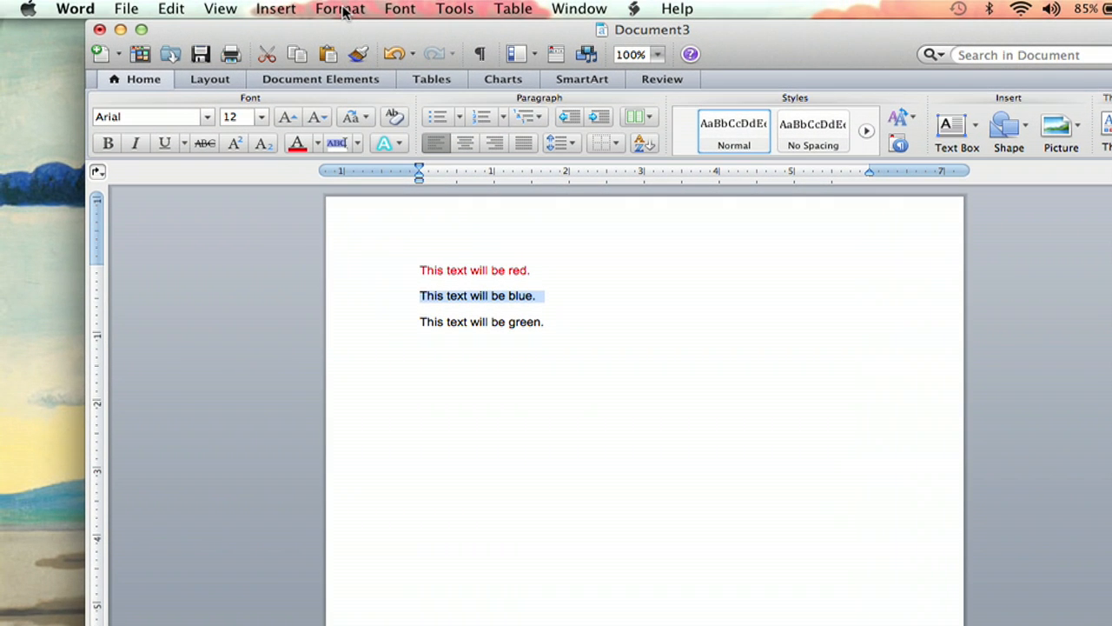
left_click(341, 7)
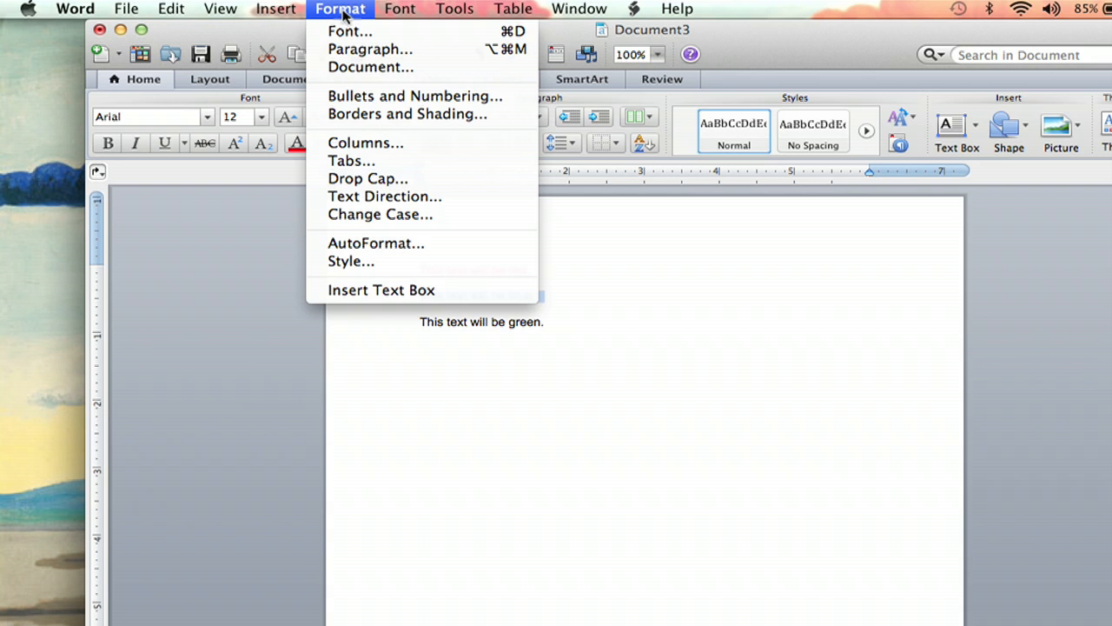
mouse_move(351, 32)
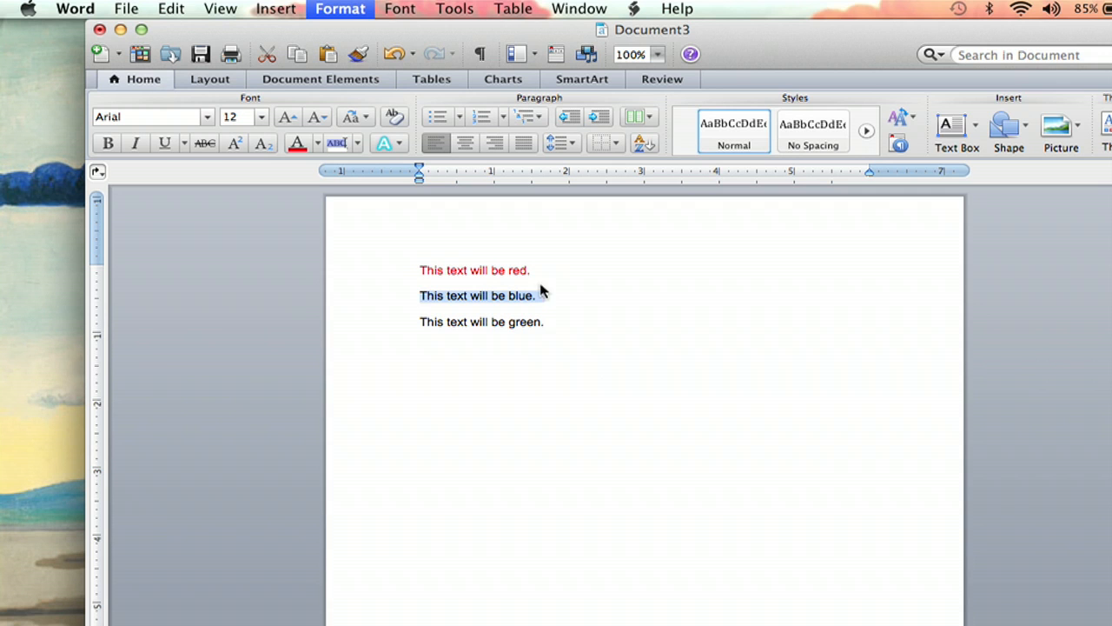
left_click(400, 9)
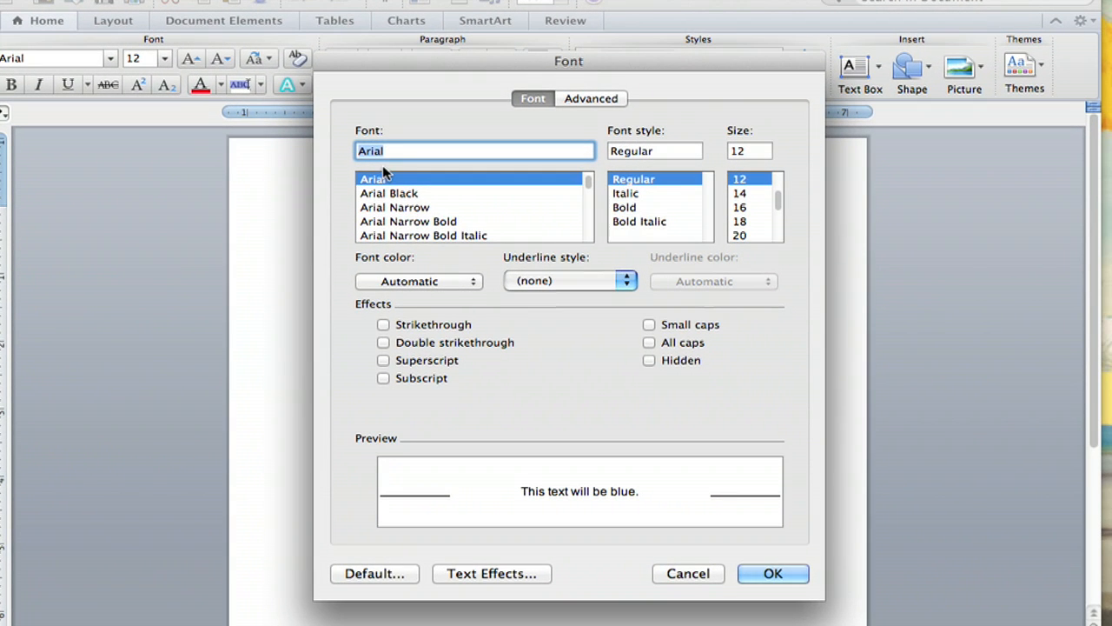
mouse_move(414, 285)
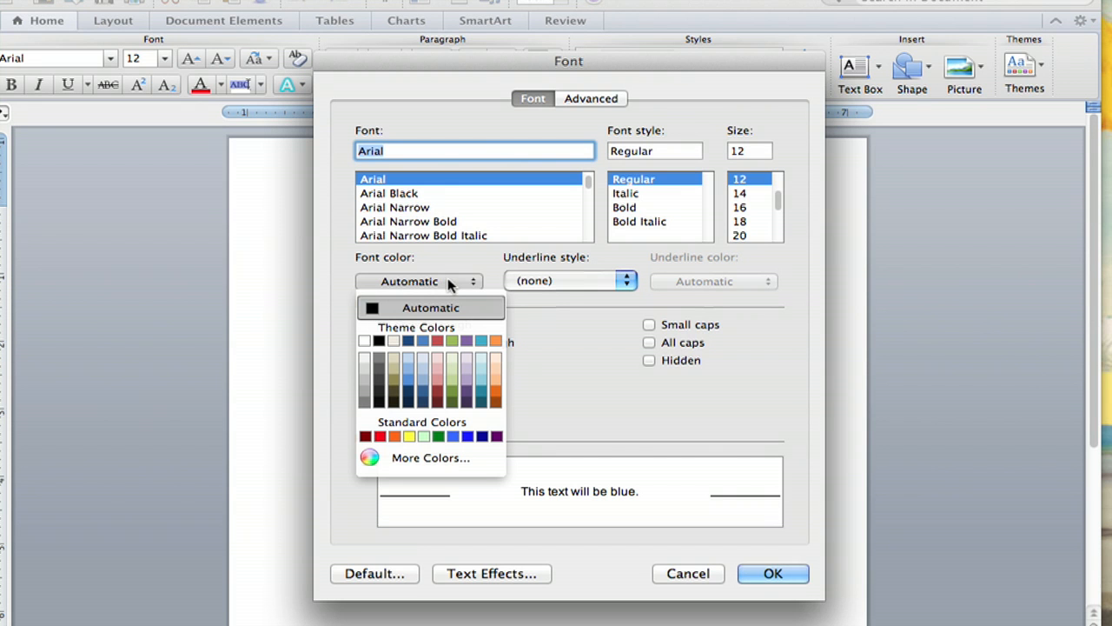
mouse_move(438, 356)
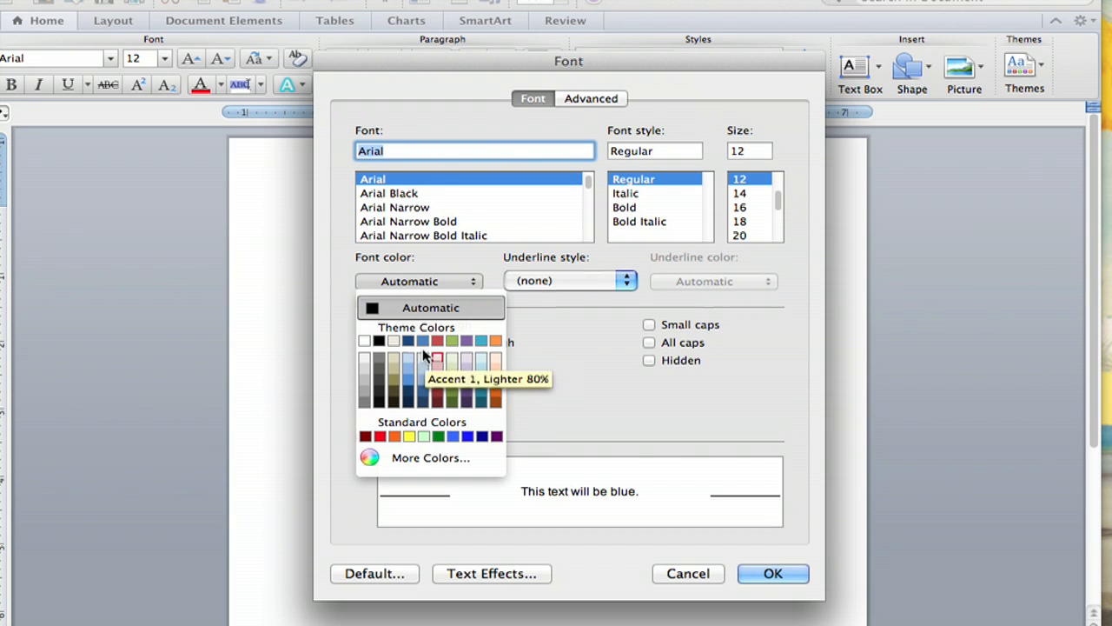
mouse_move(426, 372)
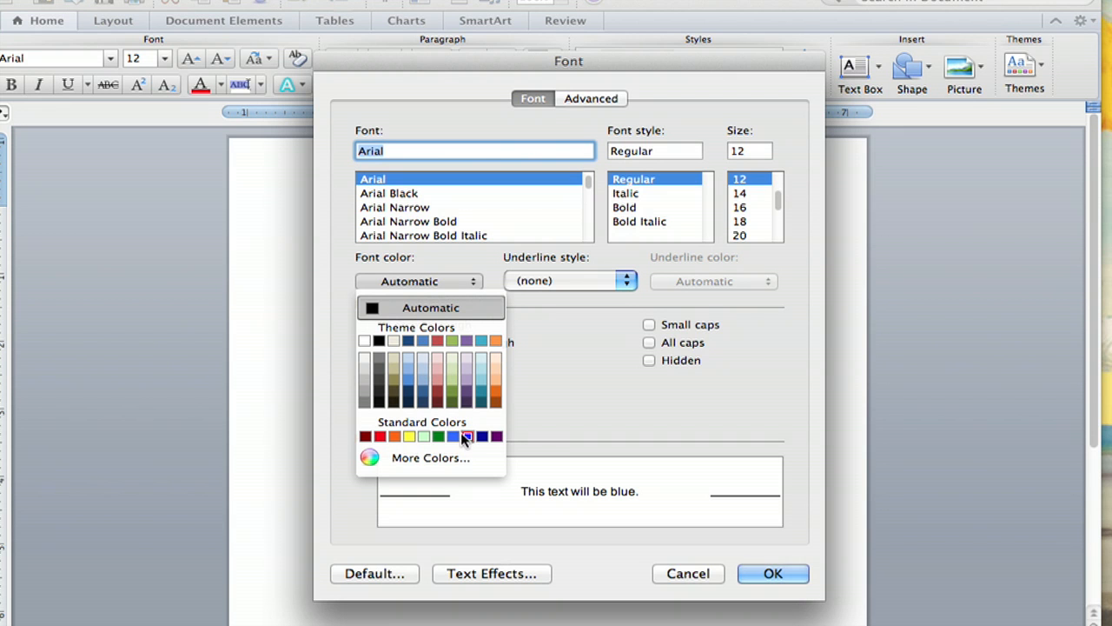
mouse_move(468, 438)
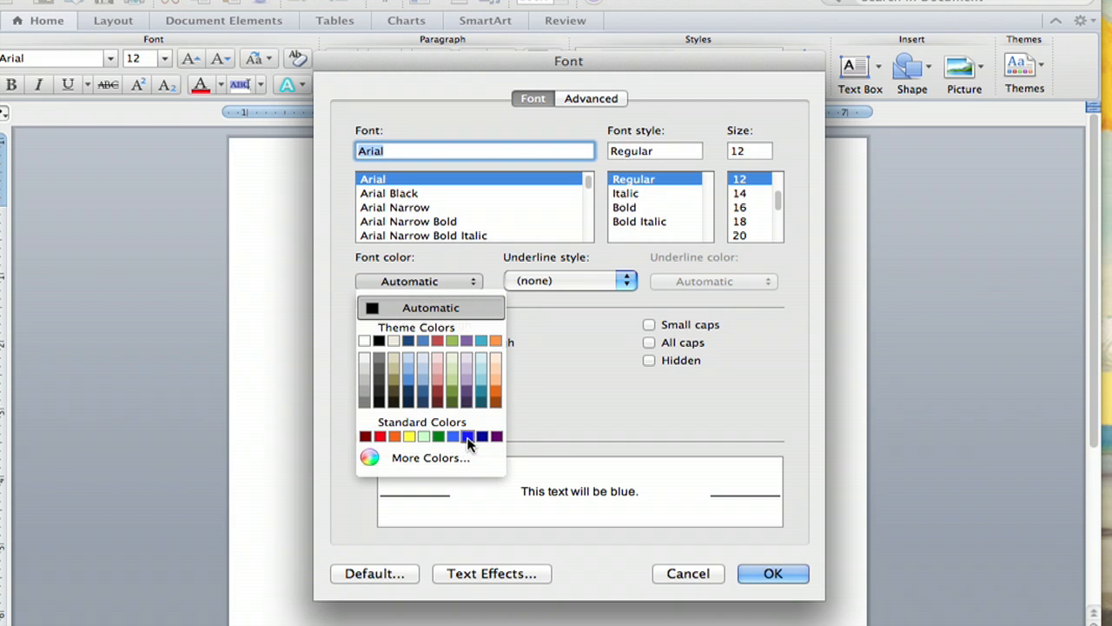
Colour the second line, "This text will be blue.", blue from Standard Colors.
left_click(466, 436)
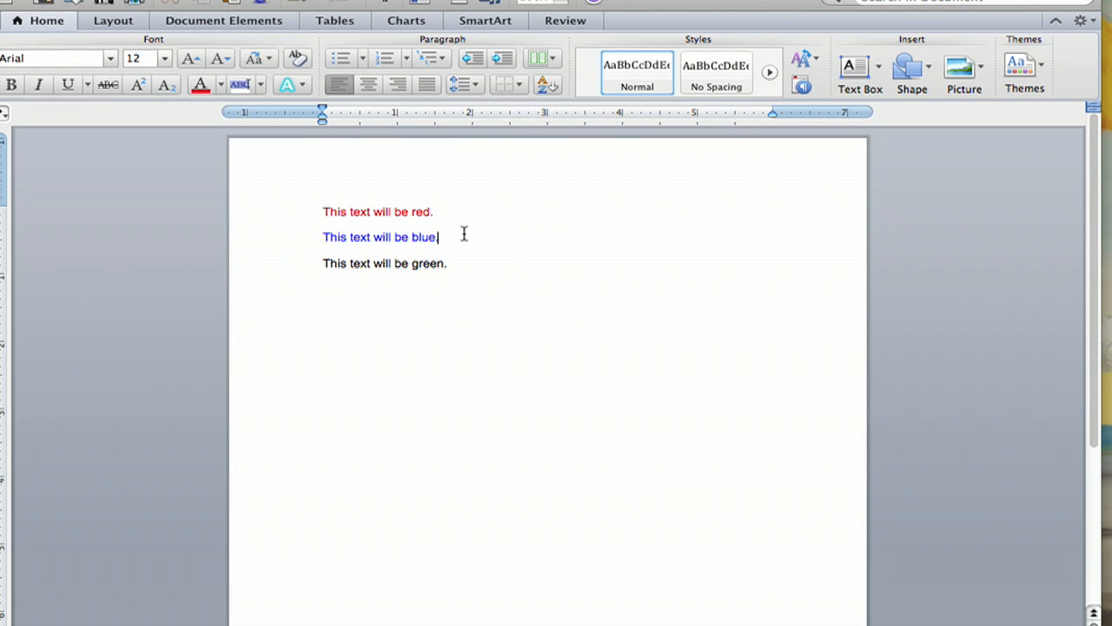
mouse_move(462, 264)
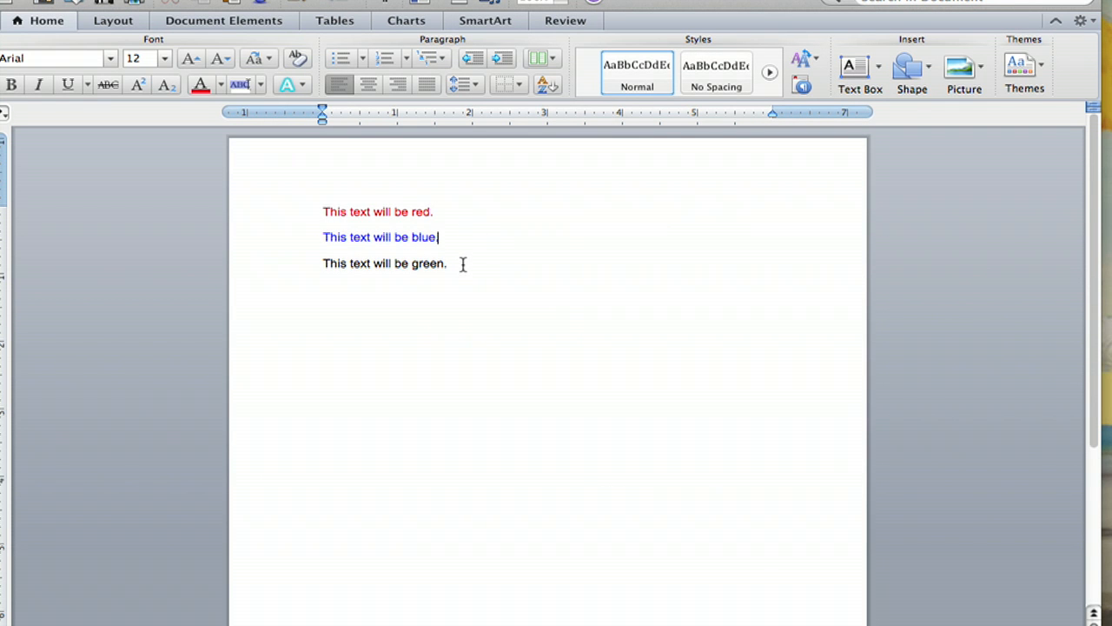
Select the third line, "This text will be green.", ready for the Command-D Font dialog.
triple_click(384, 264)
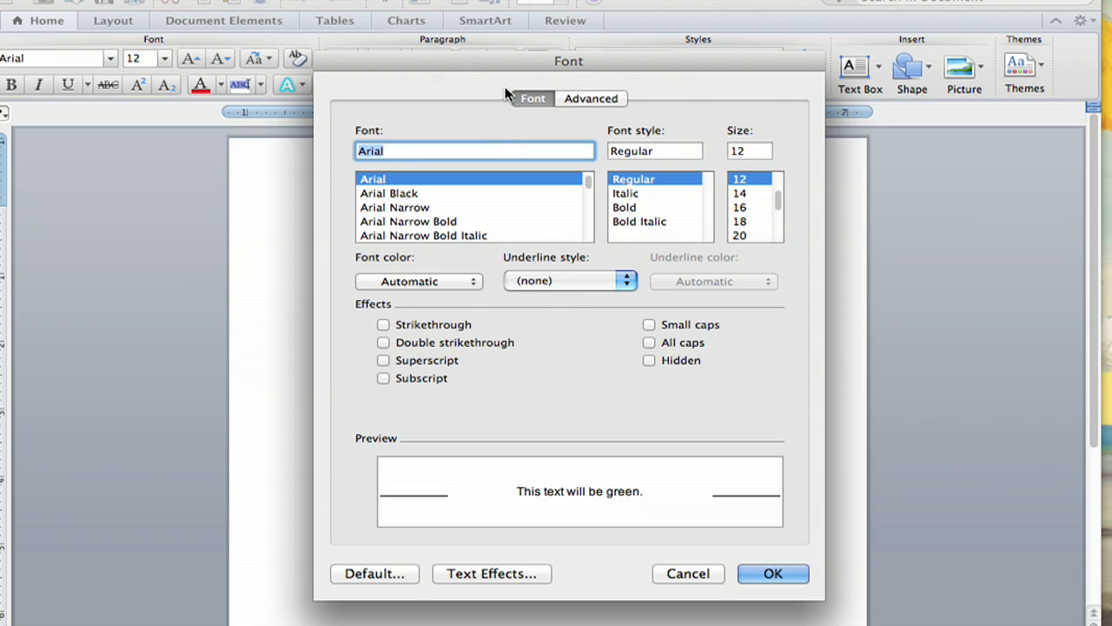
mouse_move(508, 94)
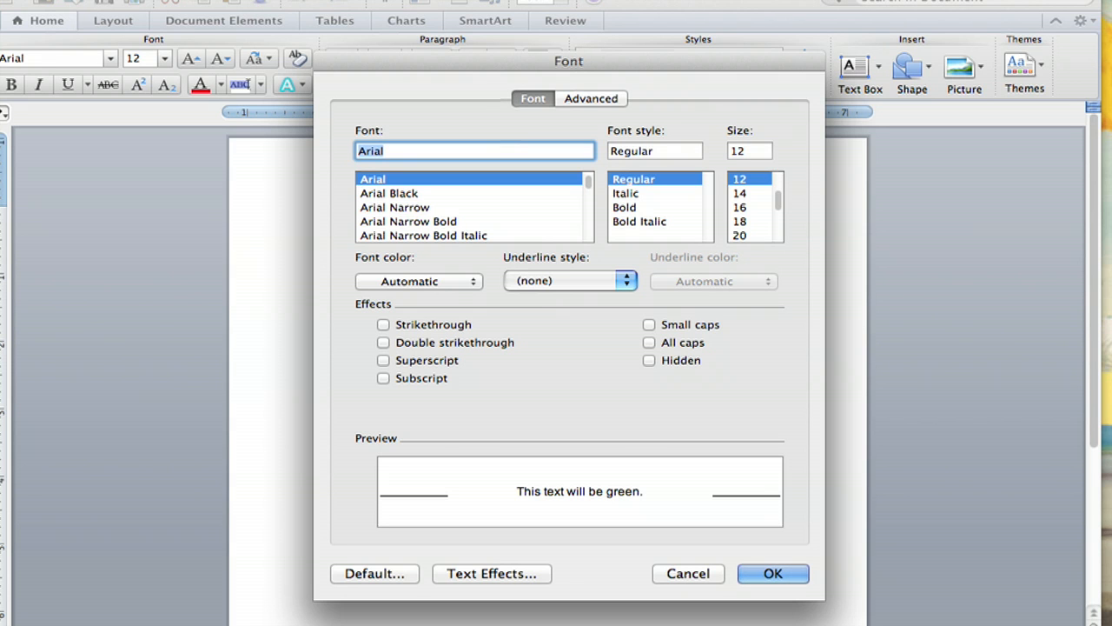
Colour the third line, "This text will be green.", green and confirm the Font dialog.
left_click(419, 282)
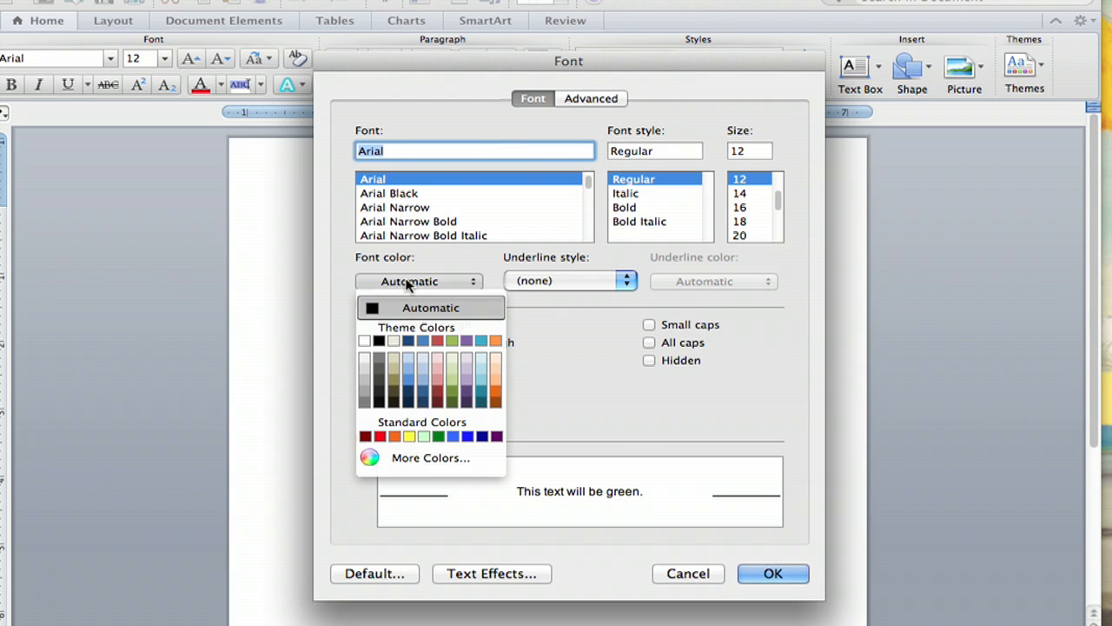
mouse_move(438, 437)
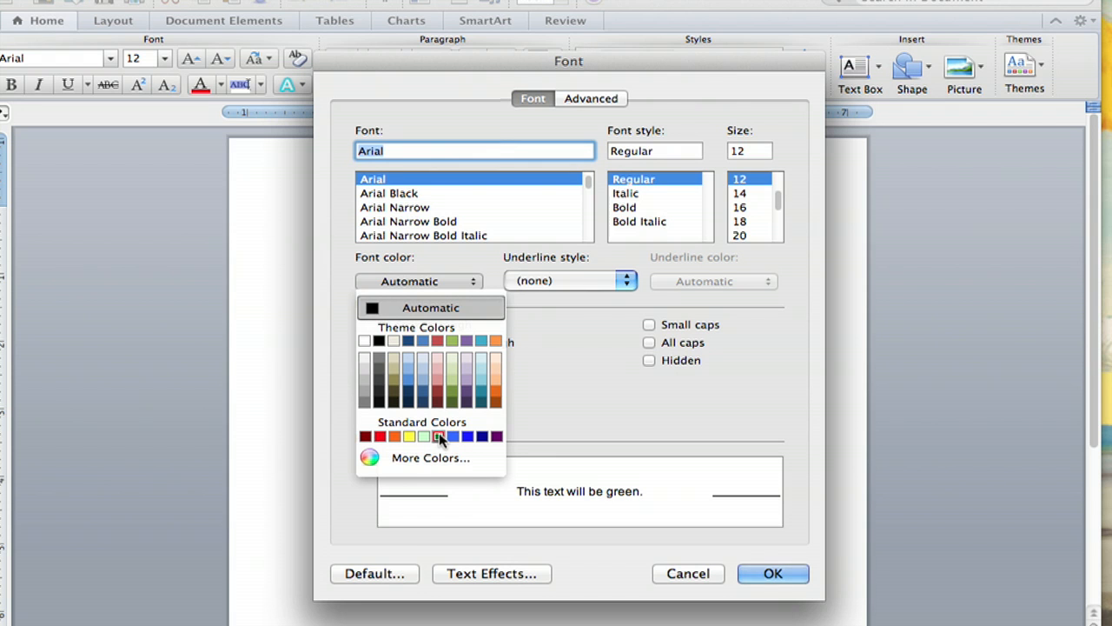
left_click(438, 437)
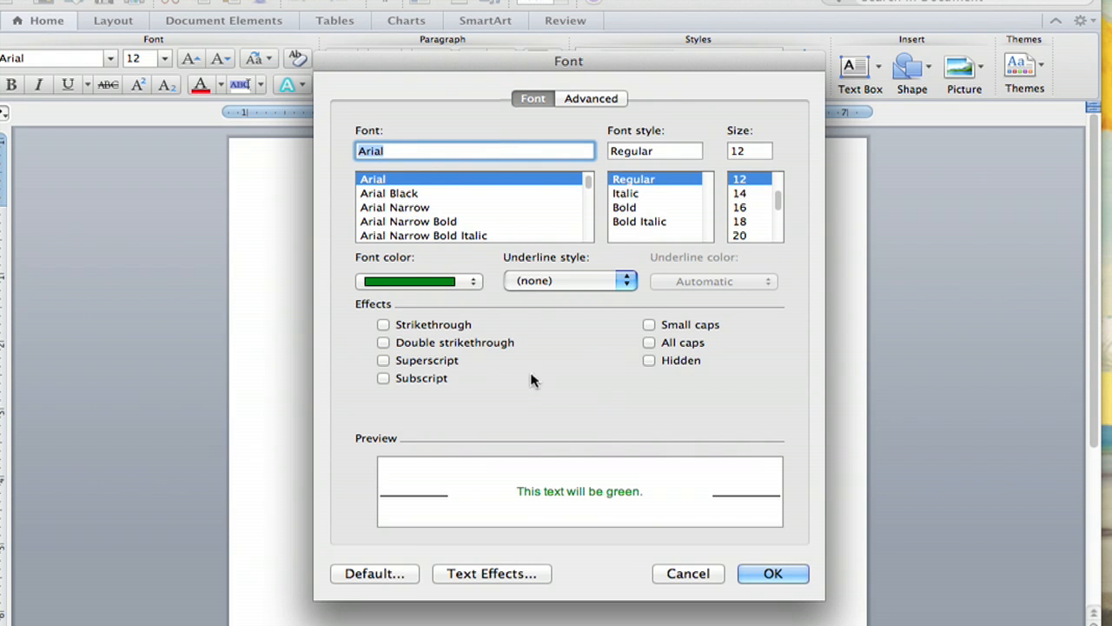
left_click(772, 574)
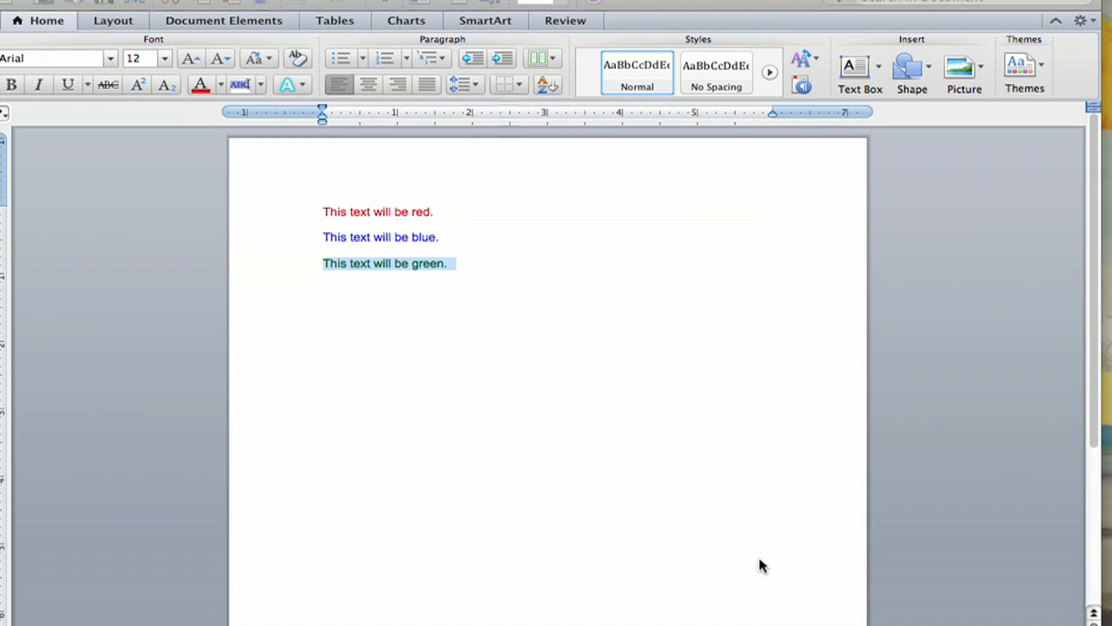